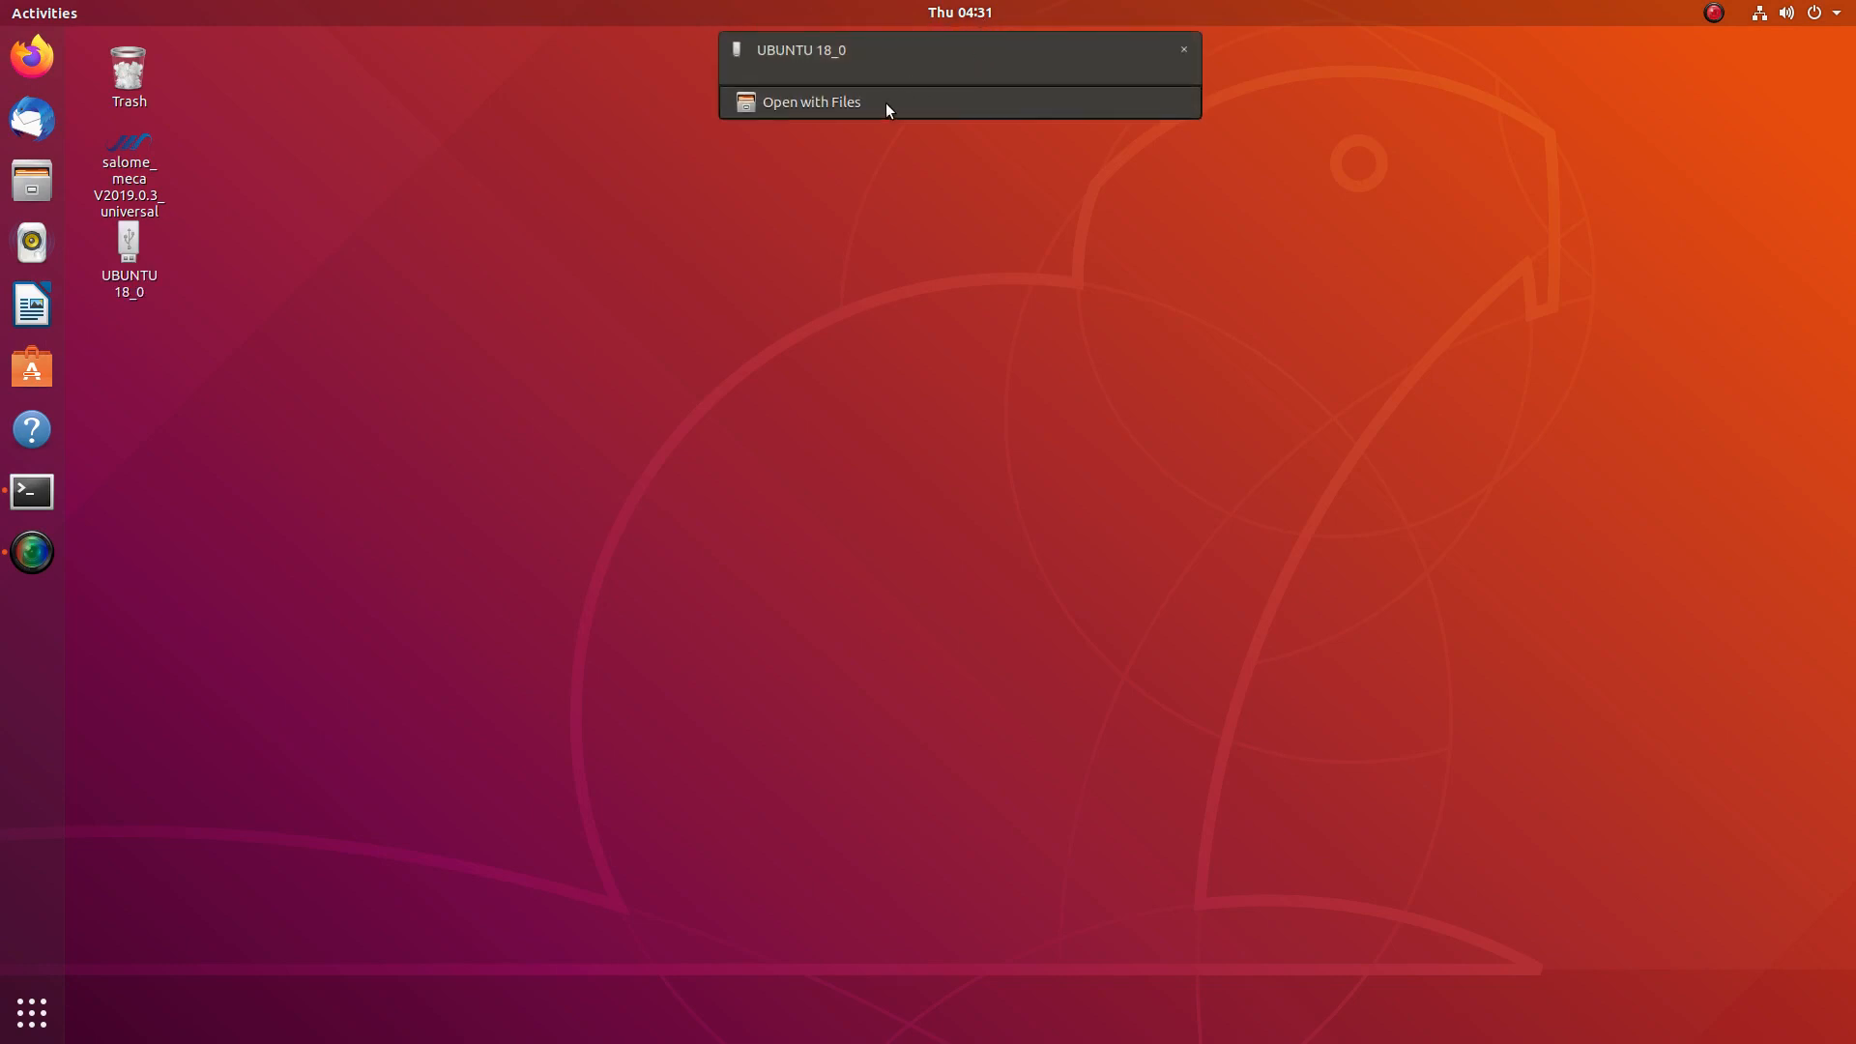
# Step: Browse the UBUNTU 18_0 drive in Files, then search Activities for 'disk'
pyautogui.click(812, 101)
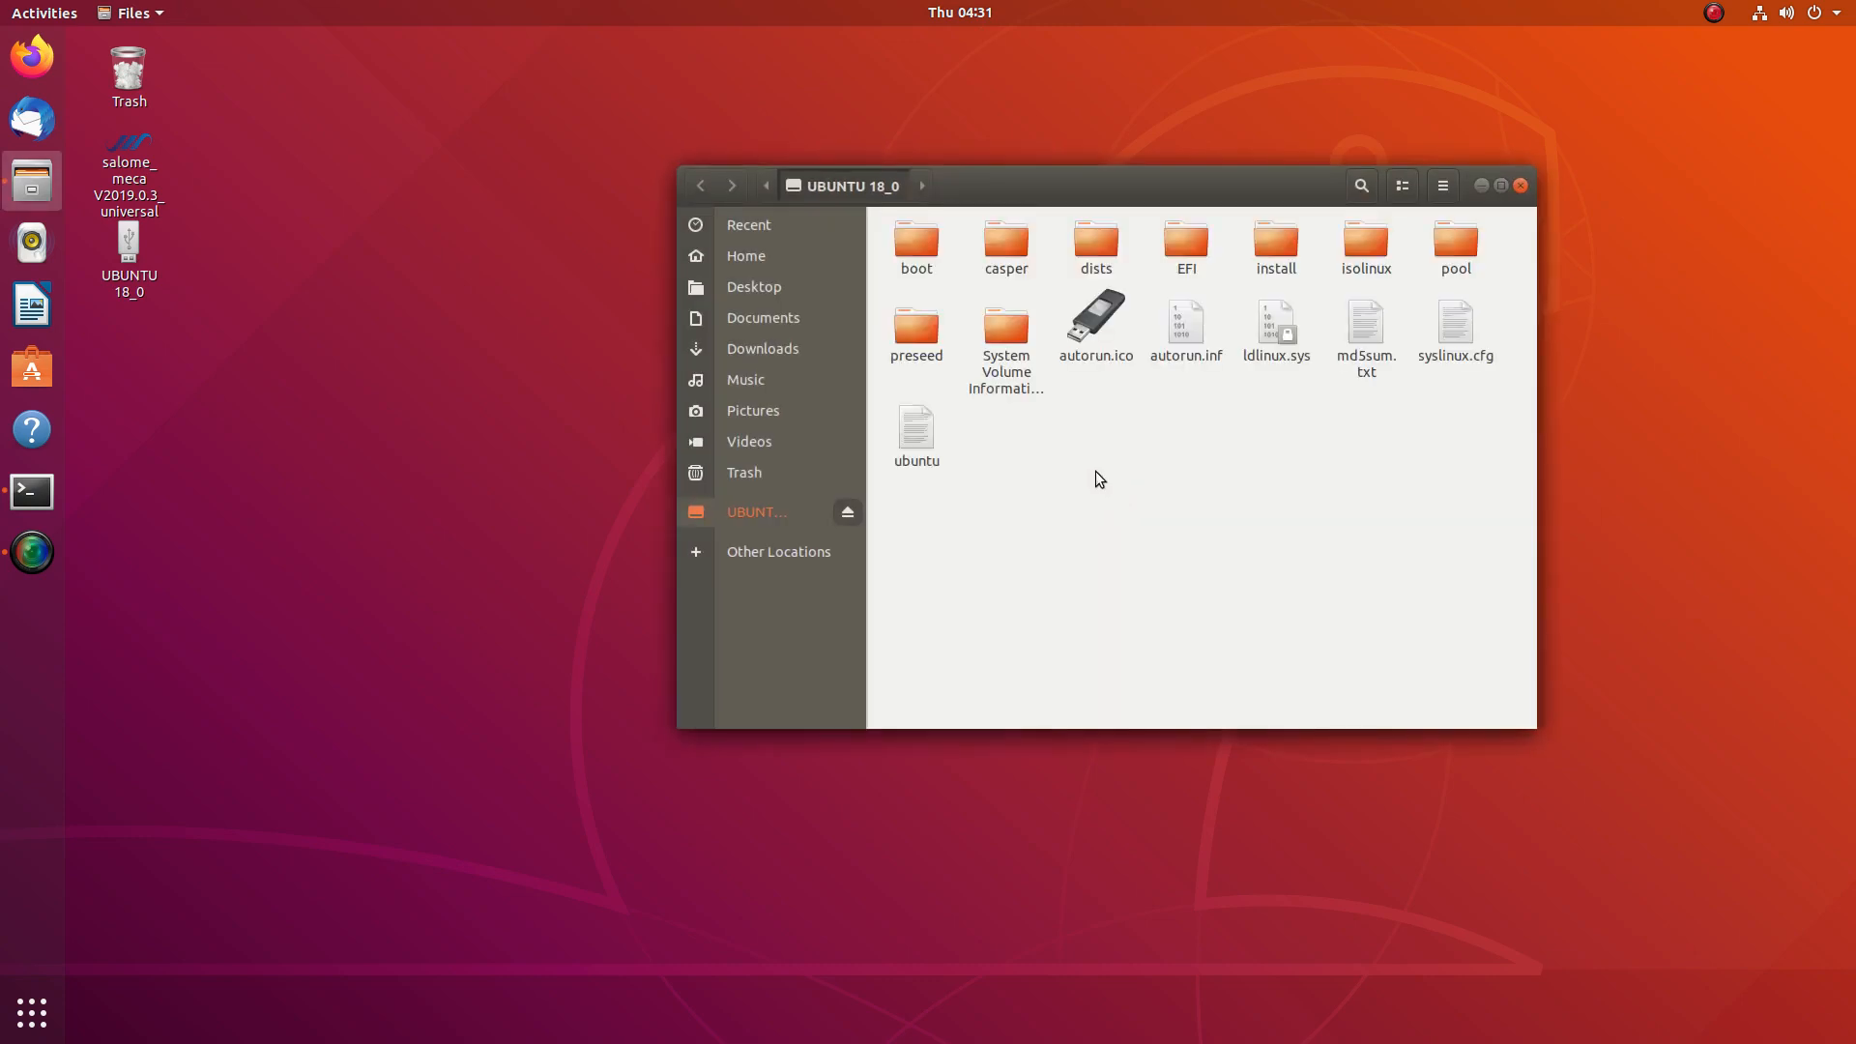
pyautogui.click(44, 13)
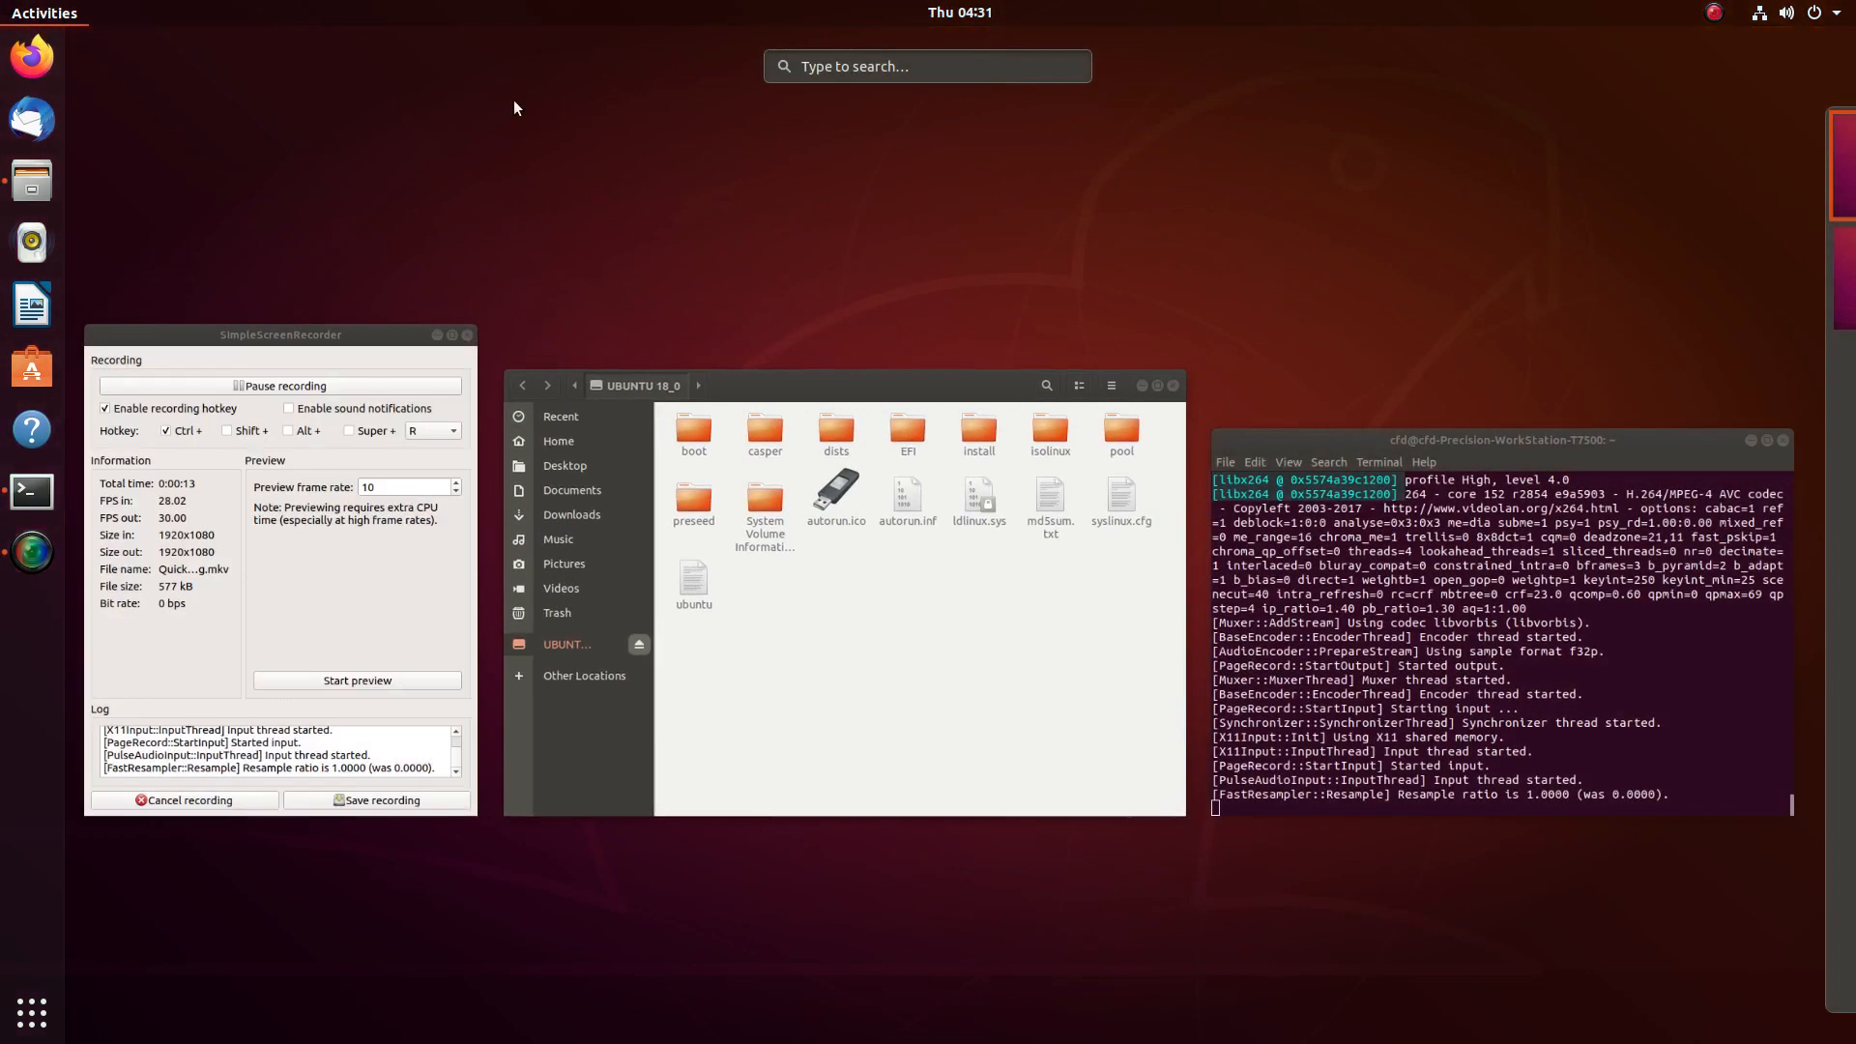
pyautogui.write('disk')
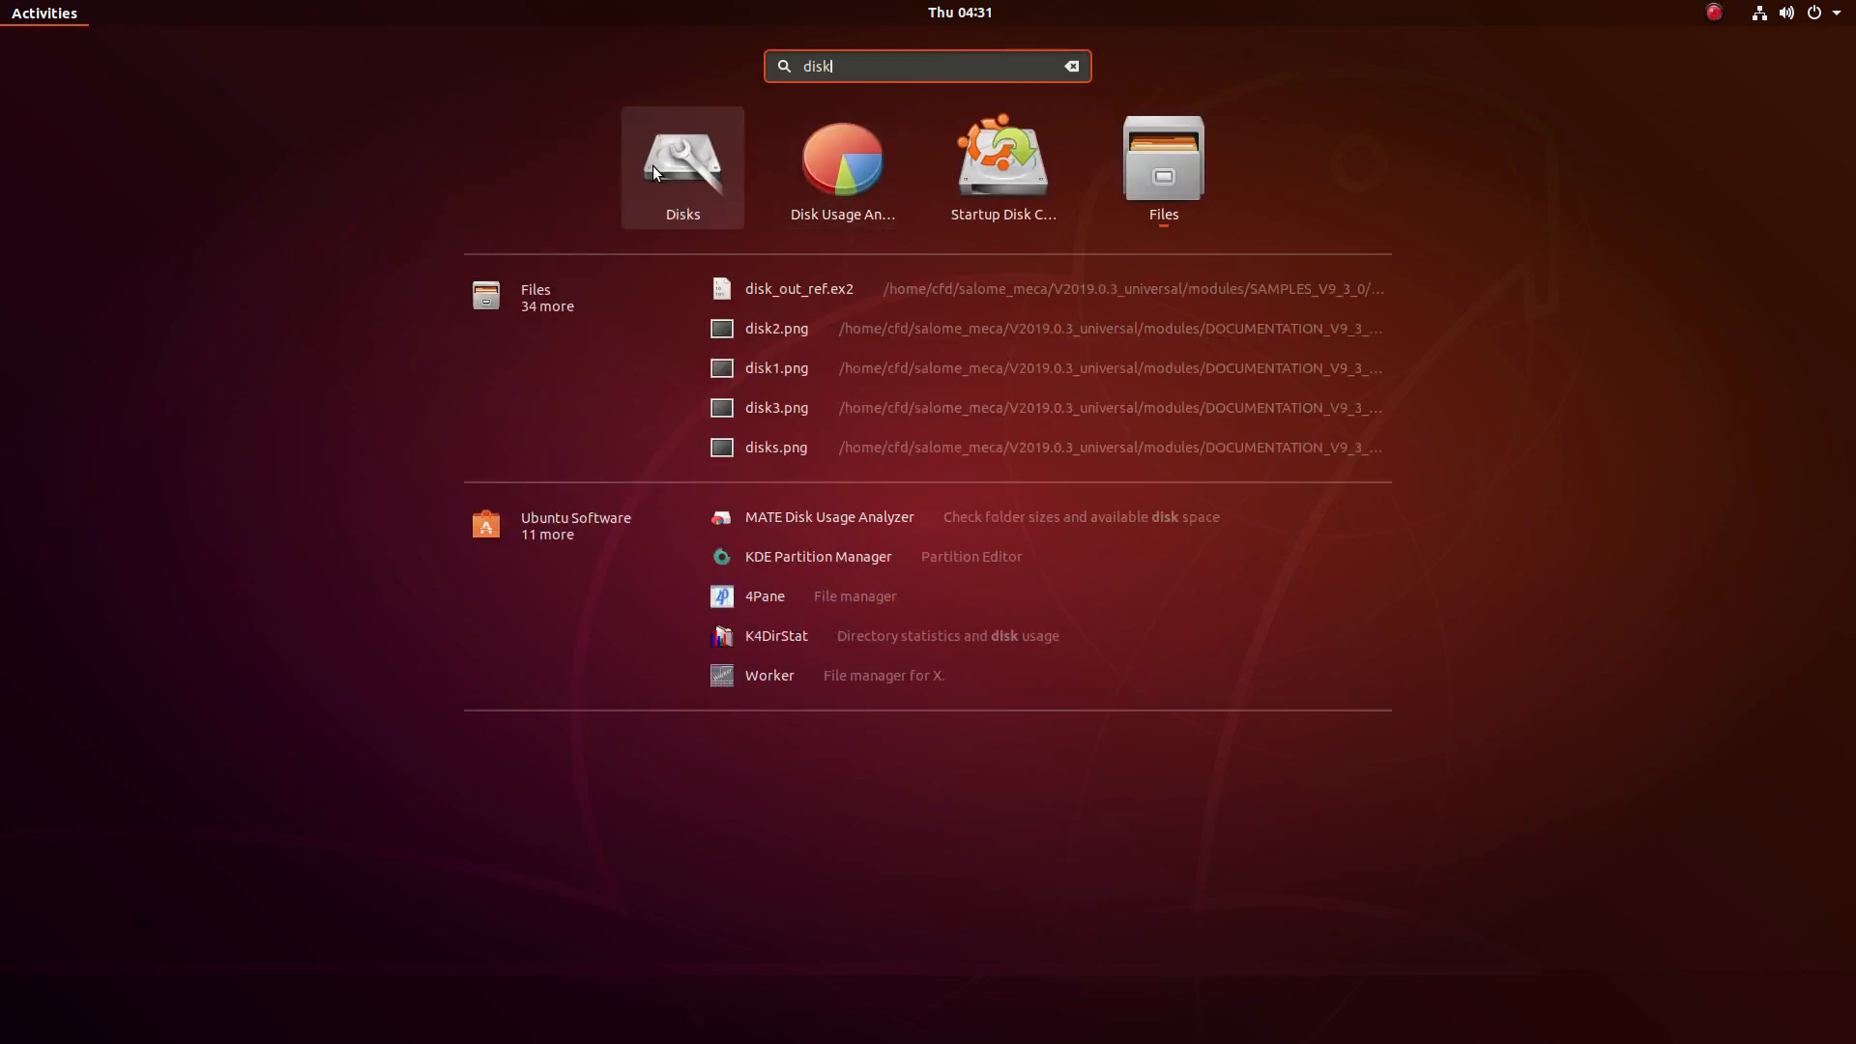
# Step: Launch Disks and show the actions menu for the FAT32 UBUNTU 18_0 partition
pyautogui.click(683, 164)
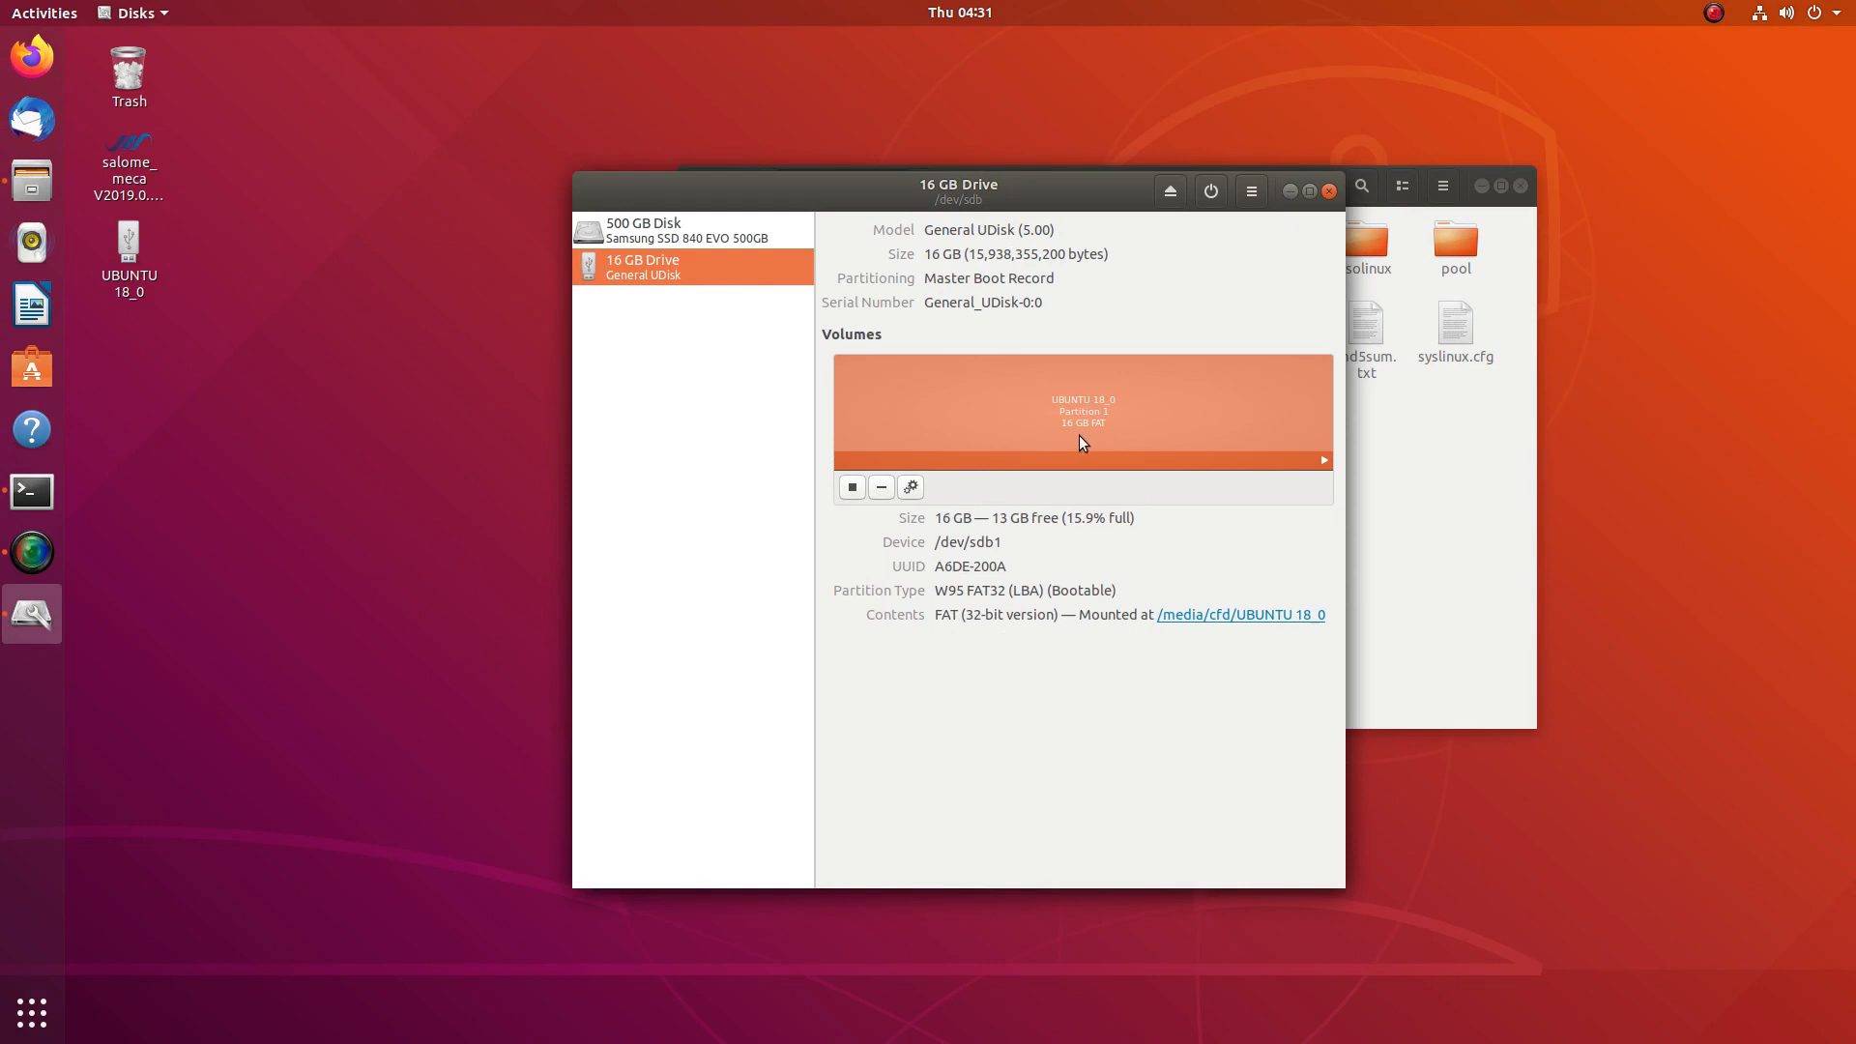
pyautogui.moveTo(1071, 448)
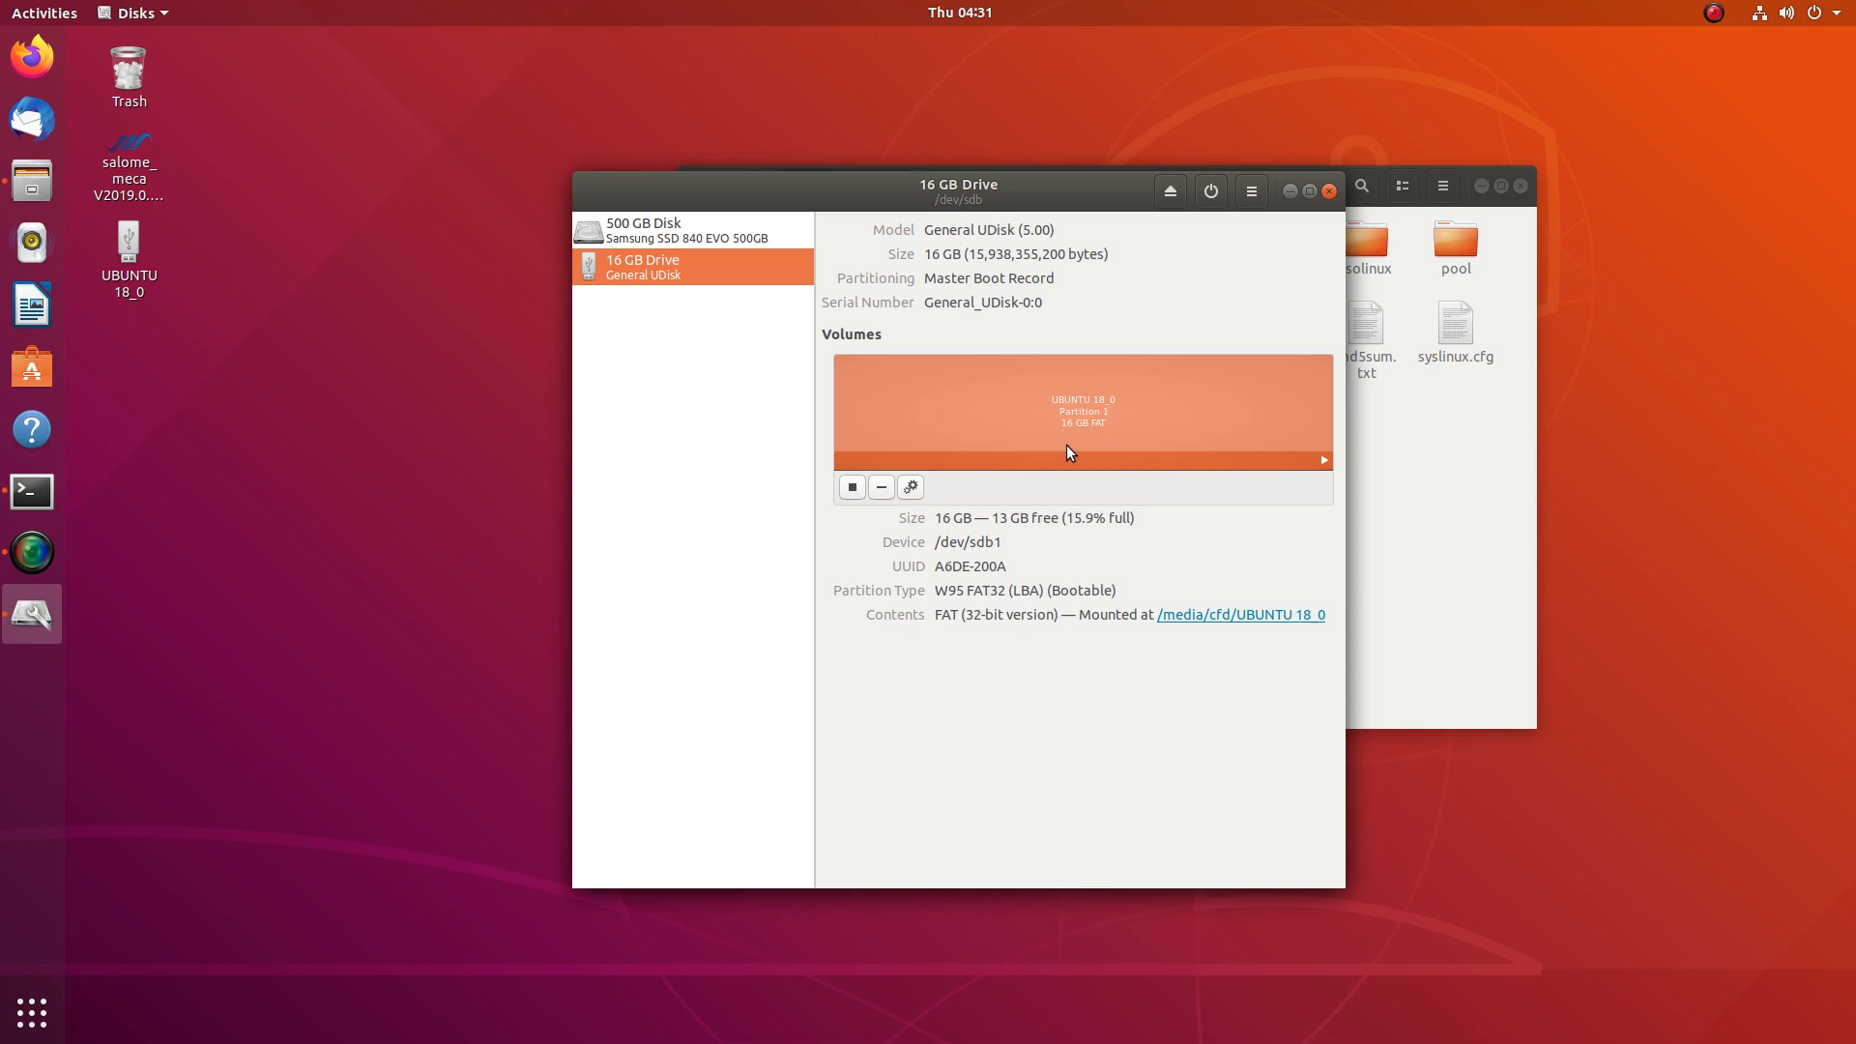
pyautogui.moveTo(1084, 460)
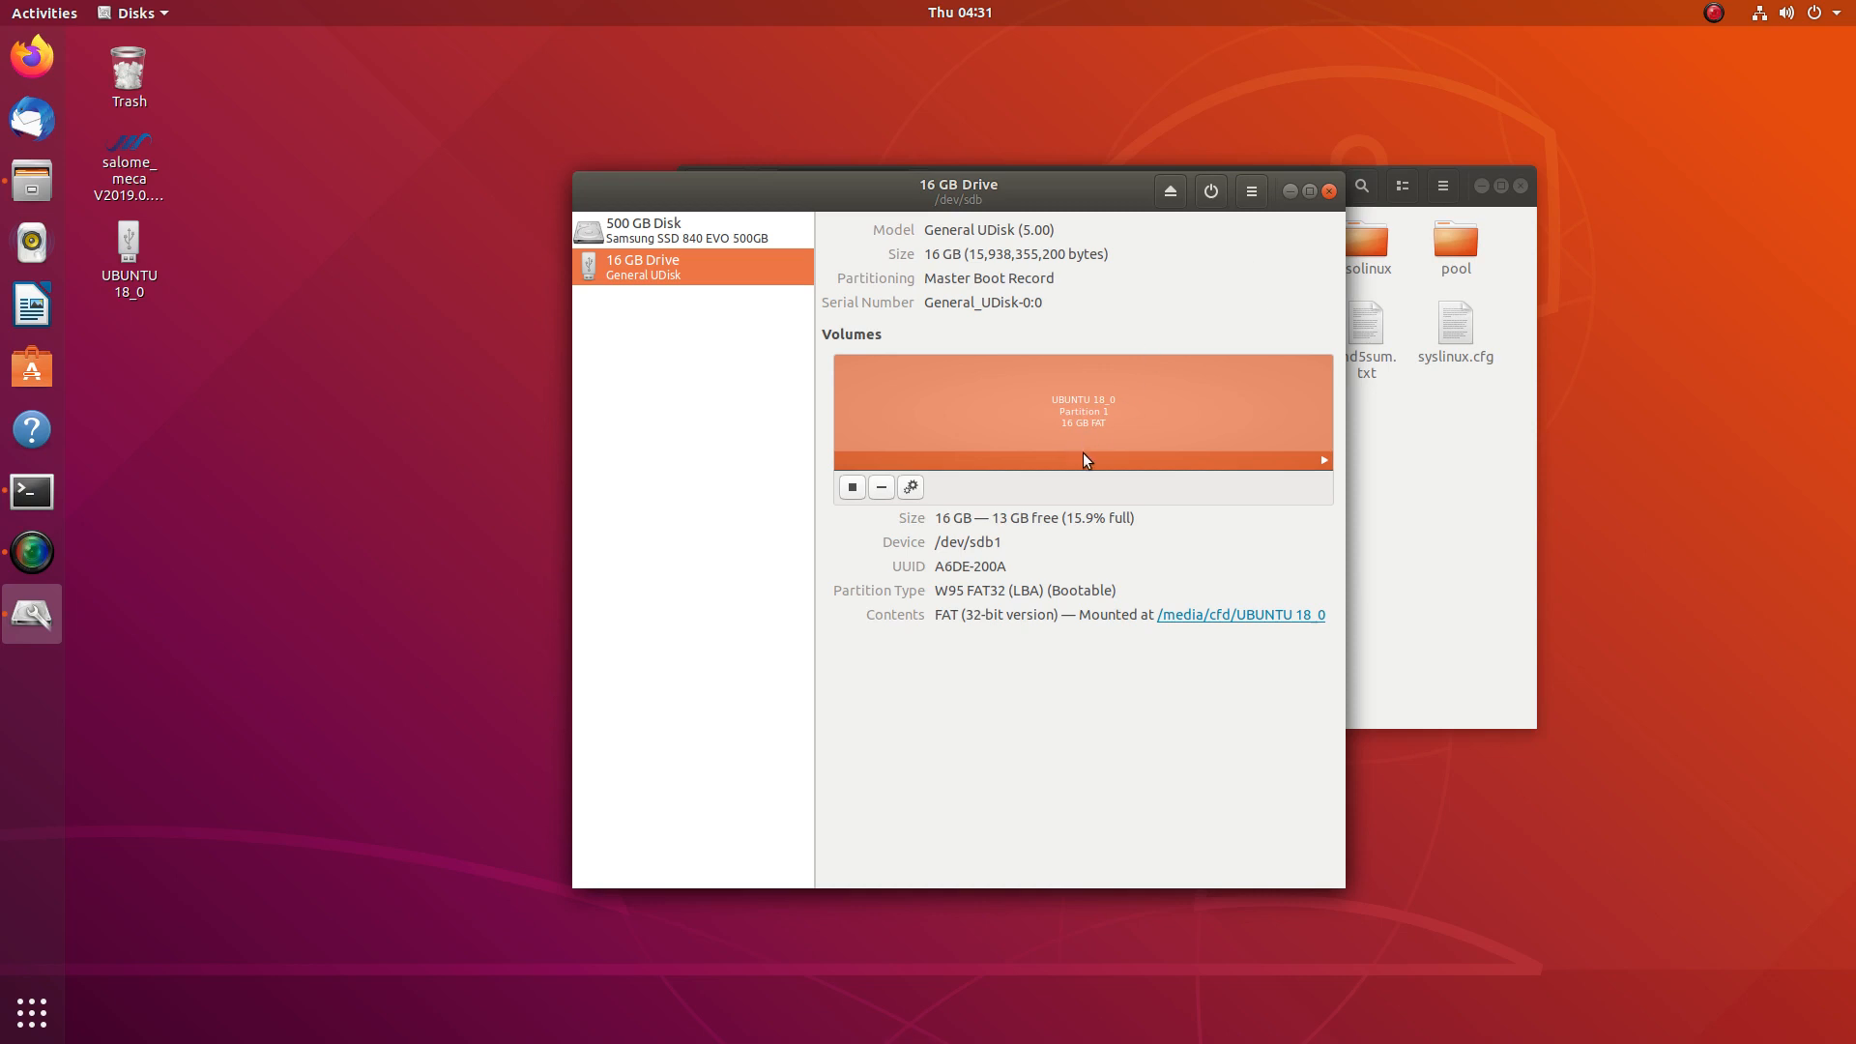
pyautogui.click(911, 487)
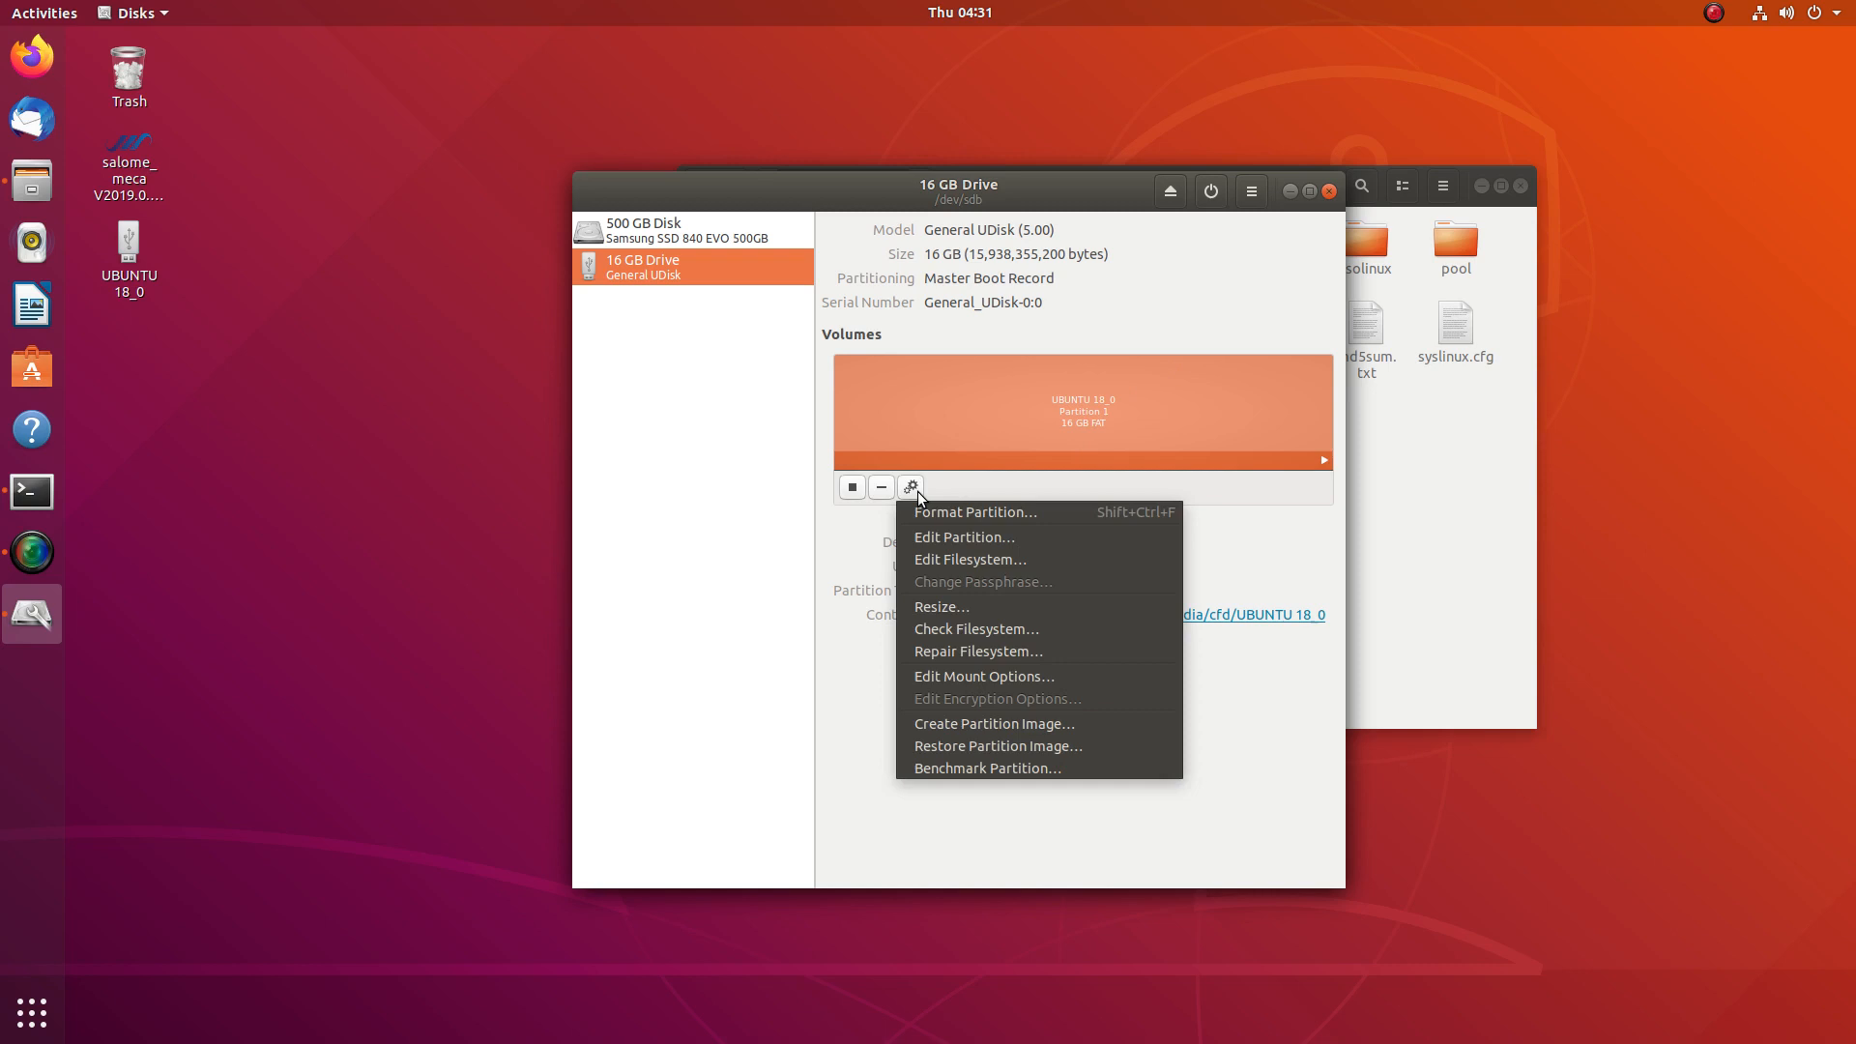
pyautogui.moveTo(997, 560)
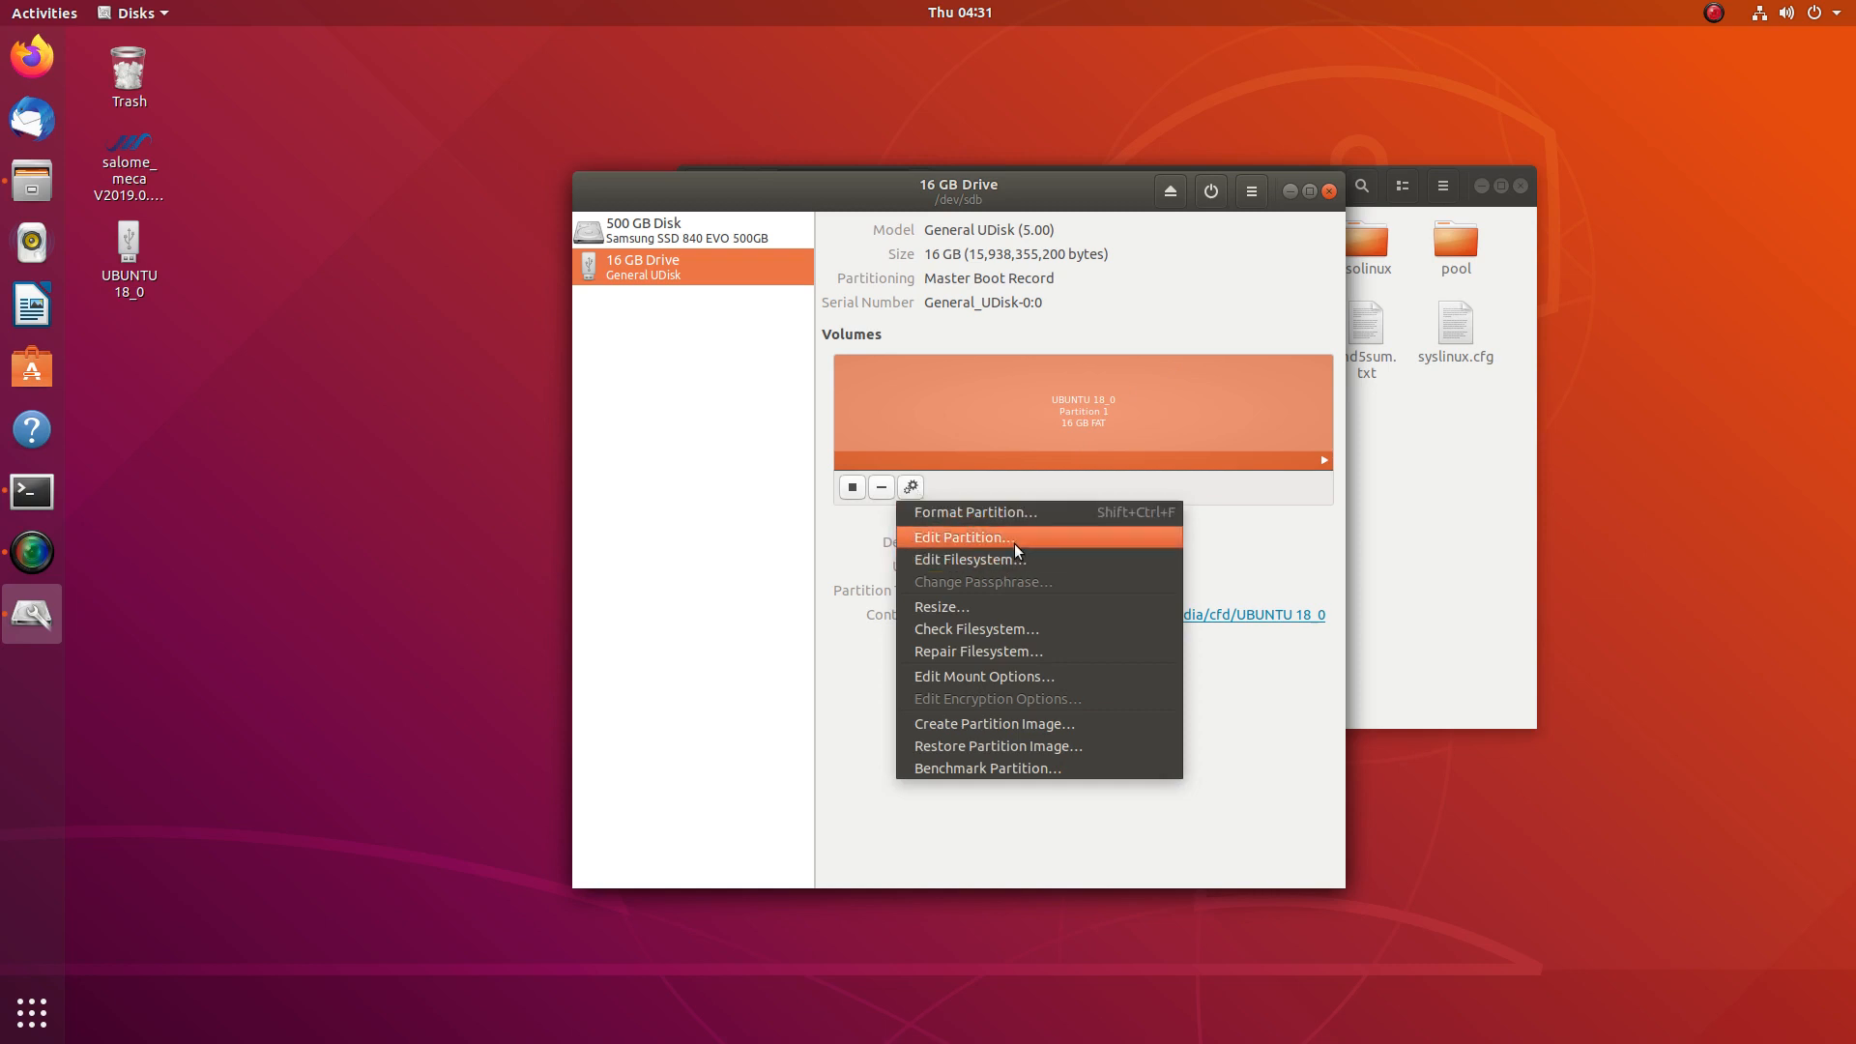
pyautogui.moveTo(952, 531)
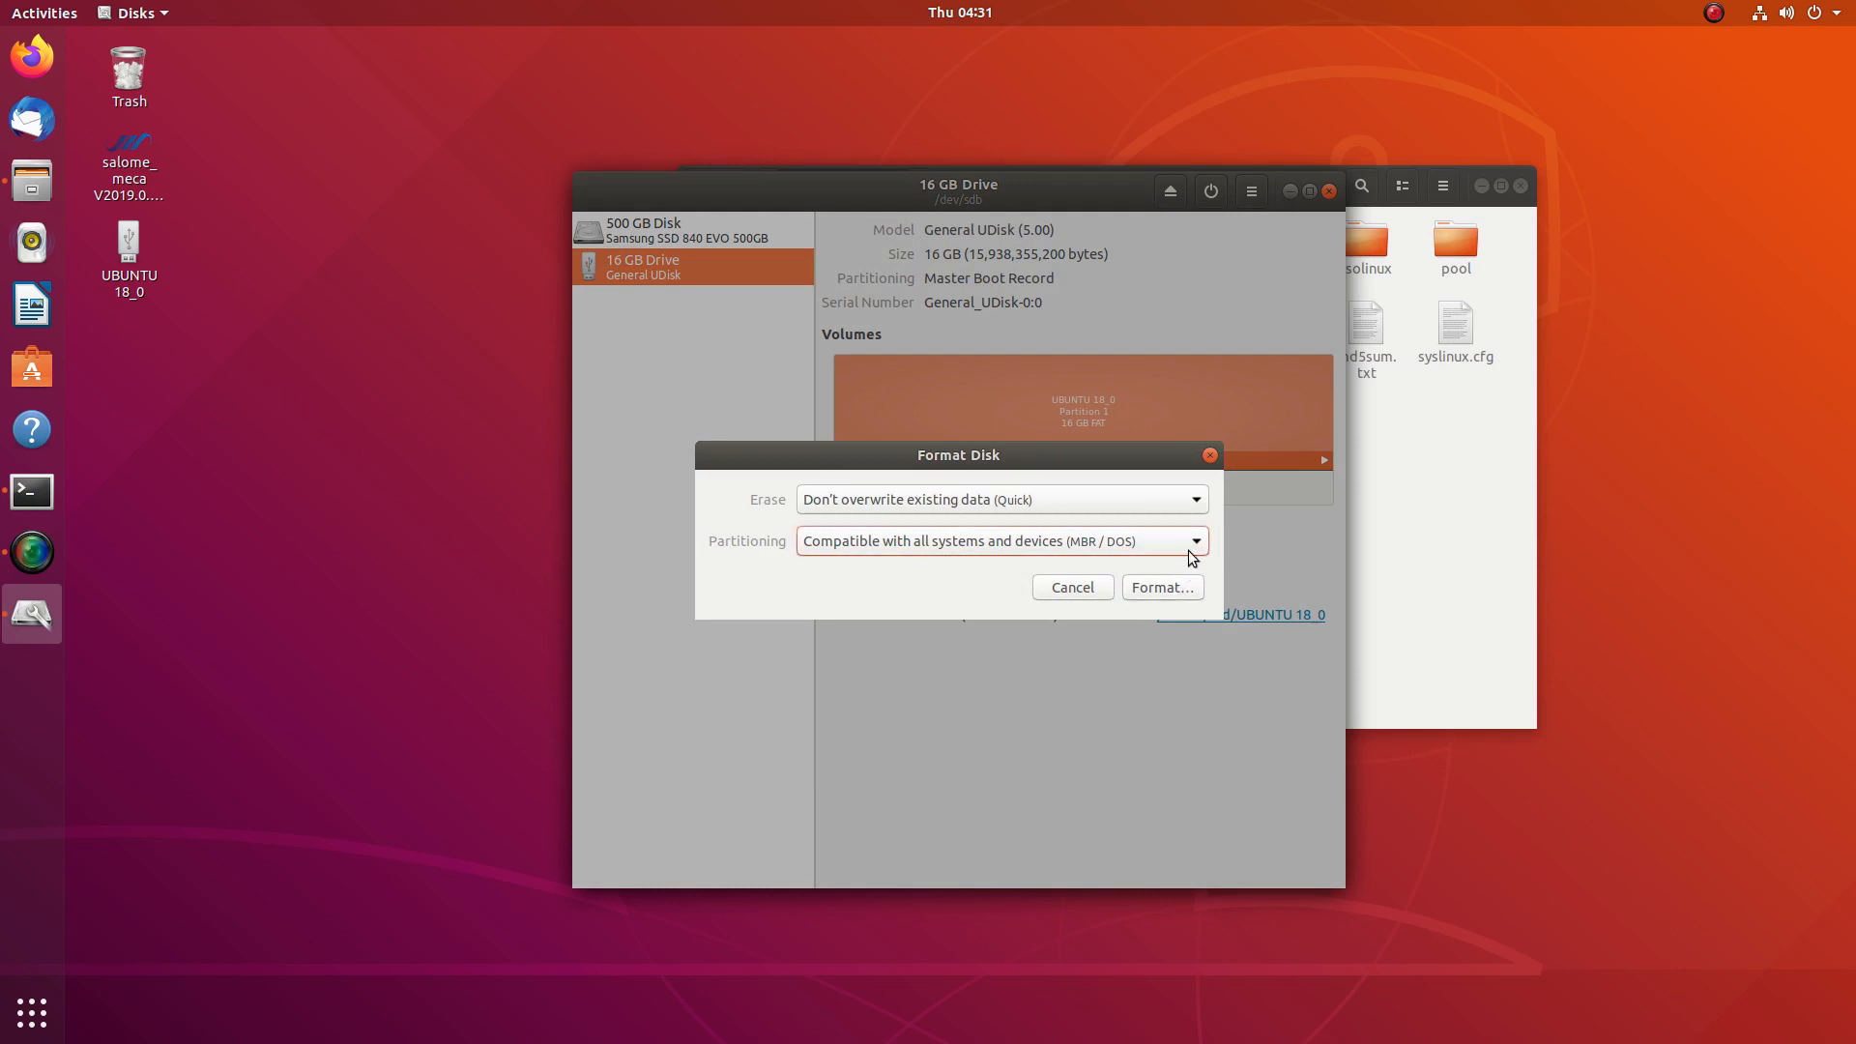
# Step: Format the 16 GB drive with Quick erase and MBR/DOS partitioning, confirming data loss
pyautogui.click(1194, 542)
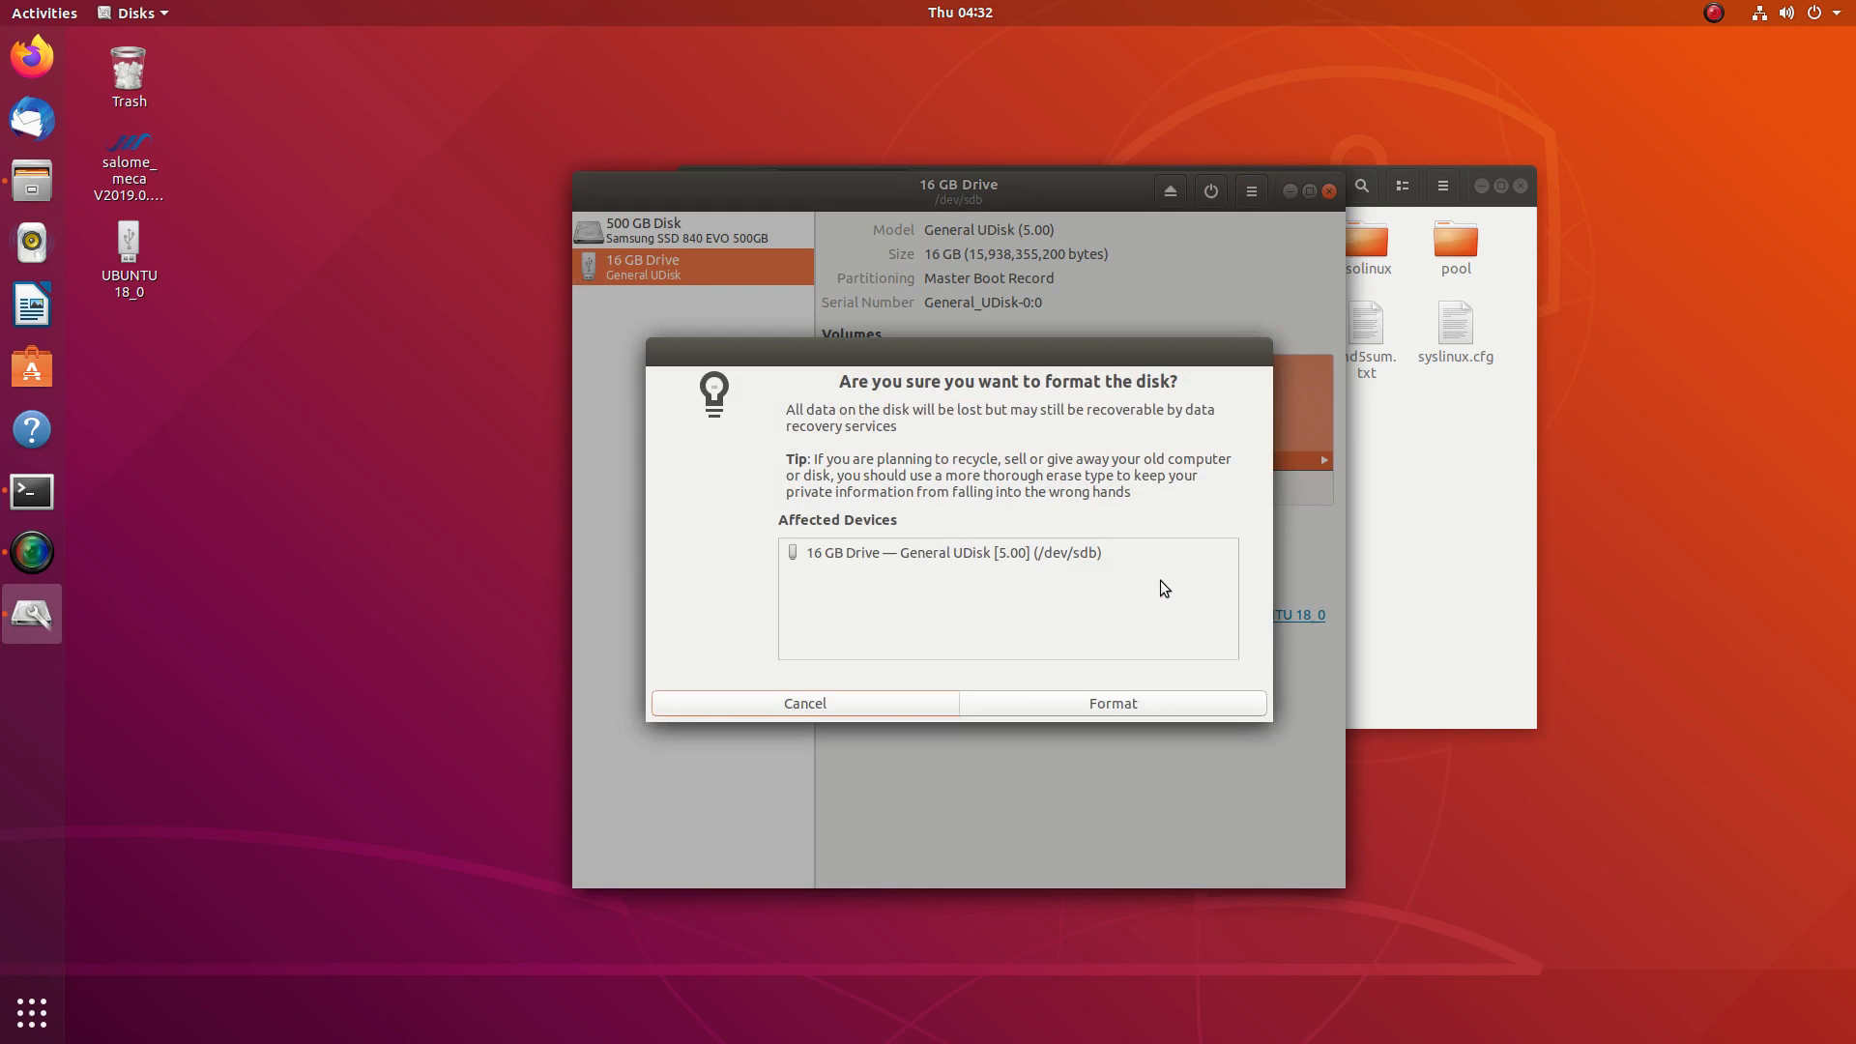
pyautogui.click(1113, 703)
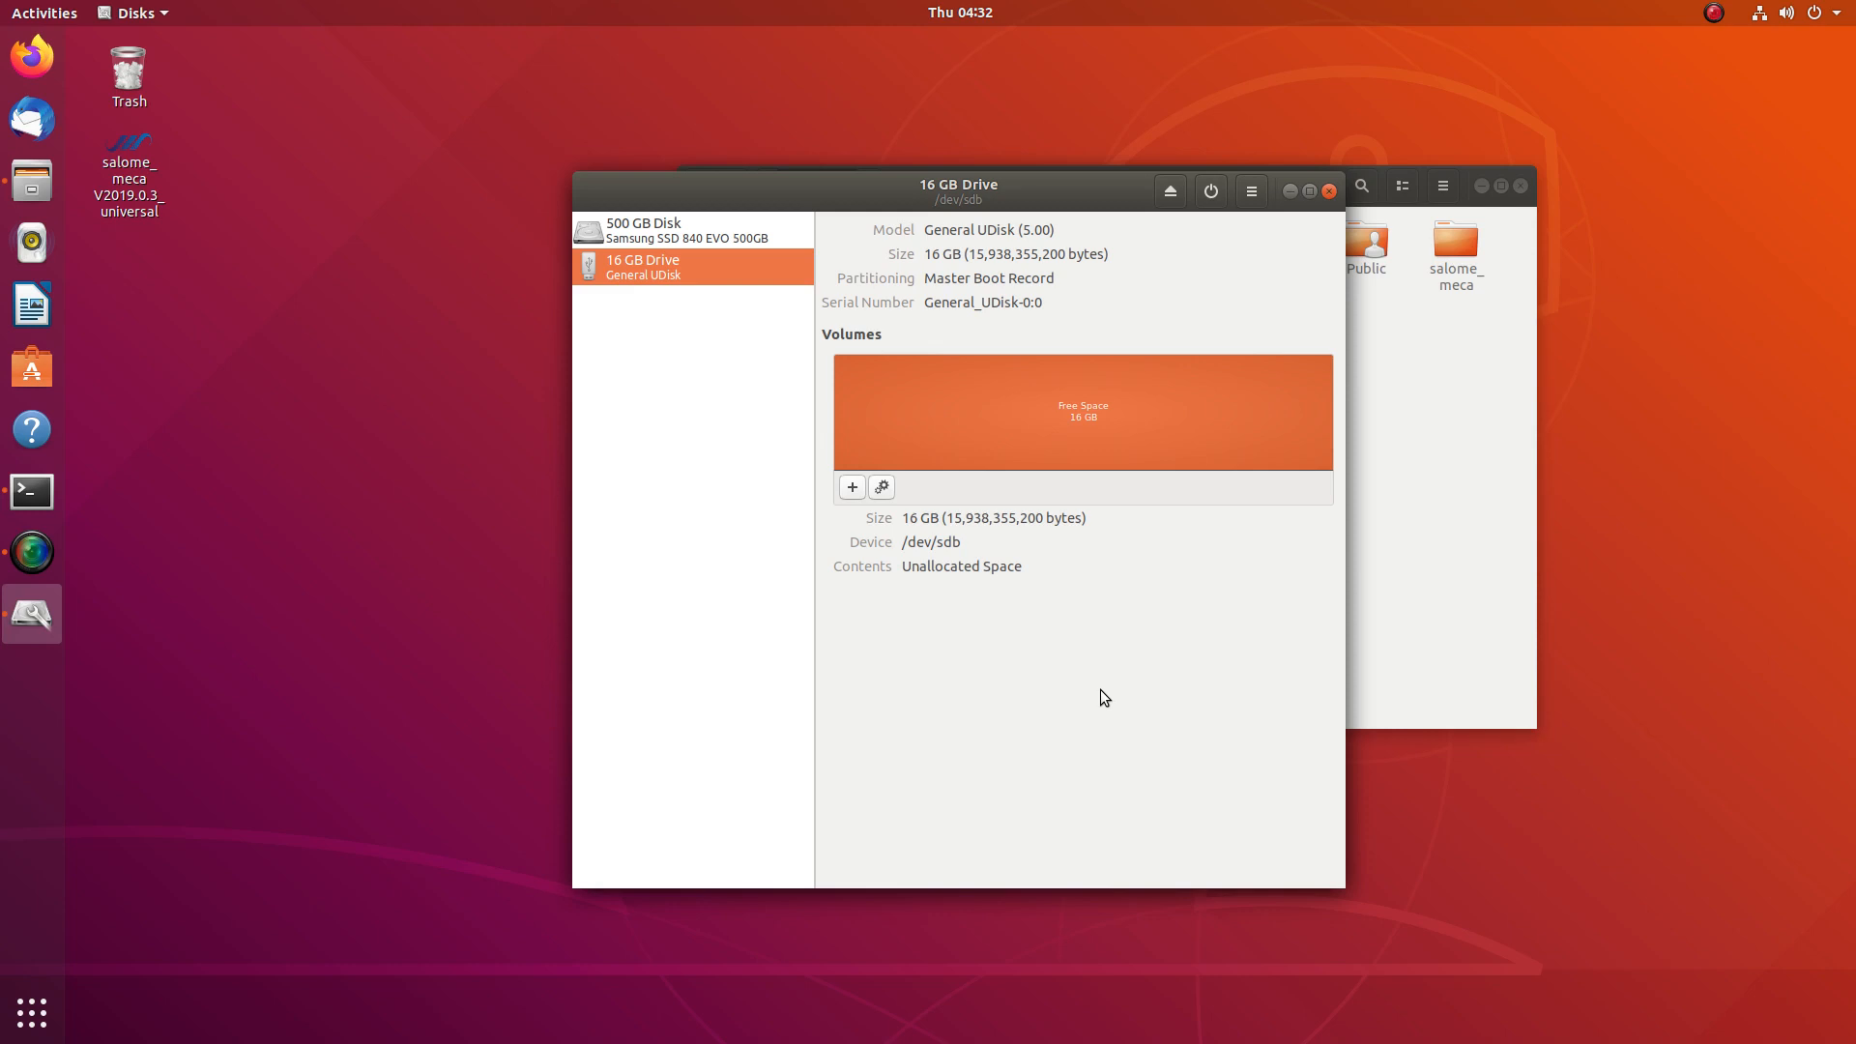
pyautogui.moveTo(1098, 696)
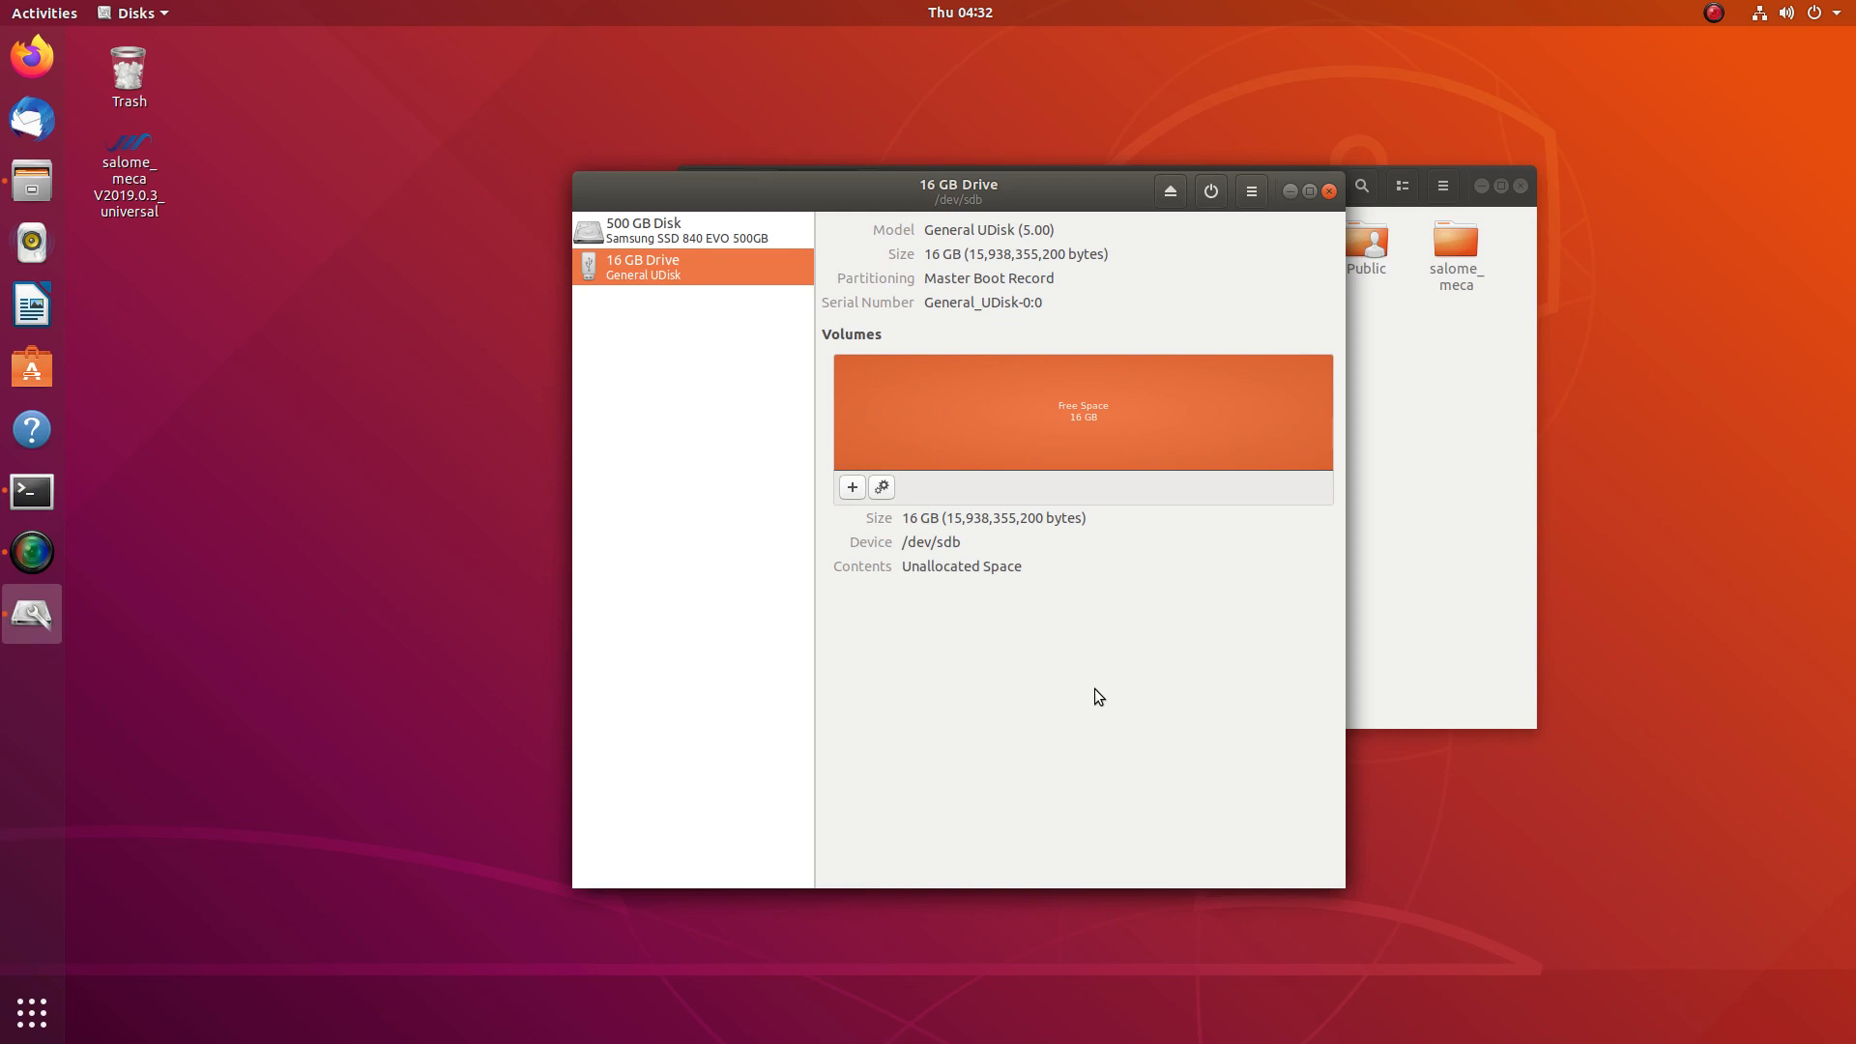
pyautogui.moveTo(940, 682)
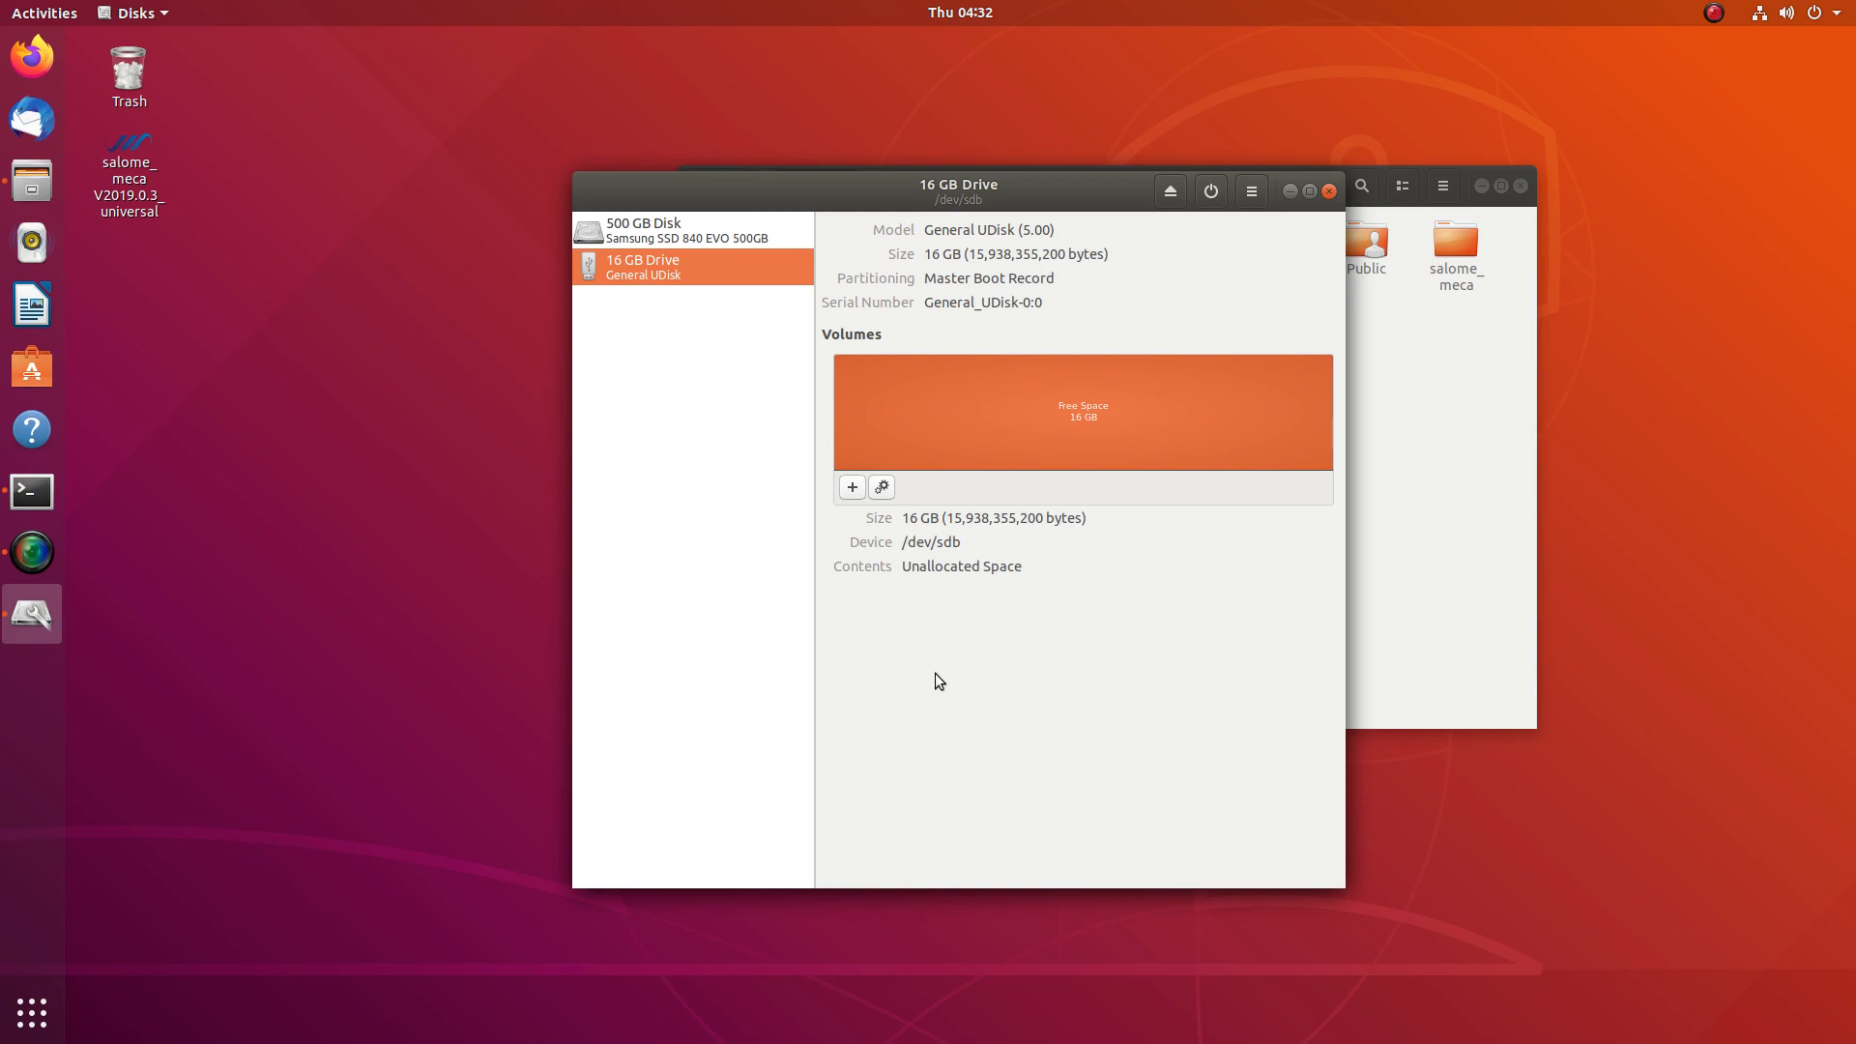
pyautogui.moveTo(403, 555)
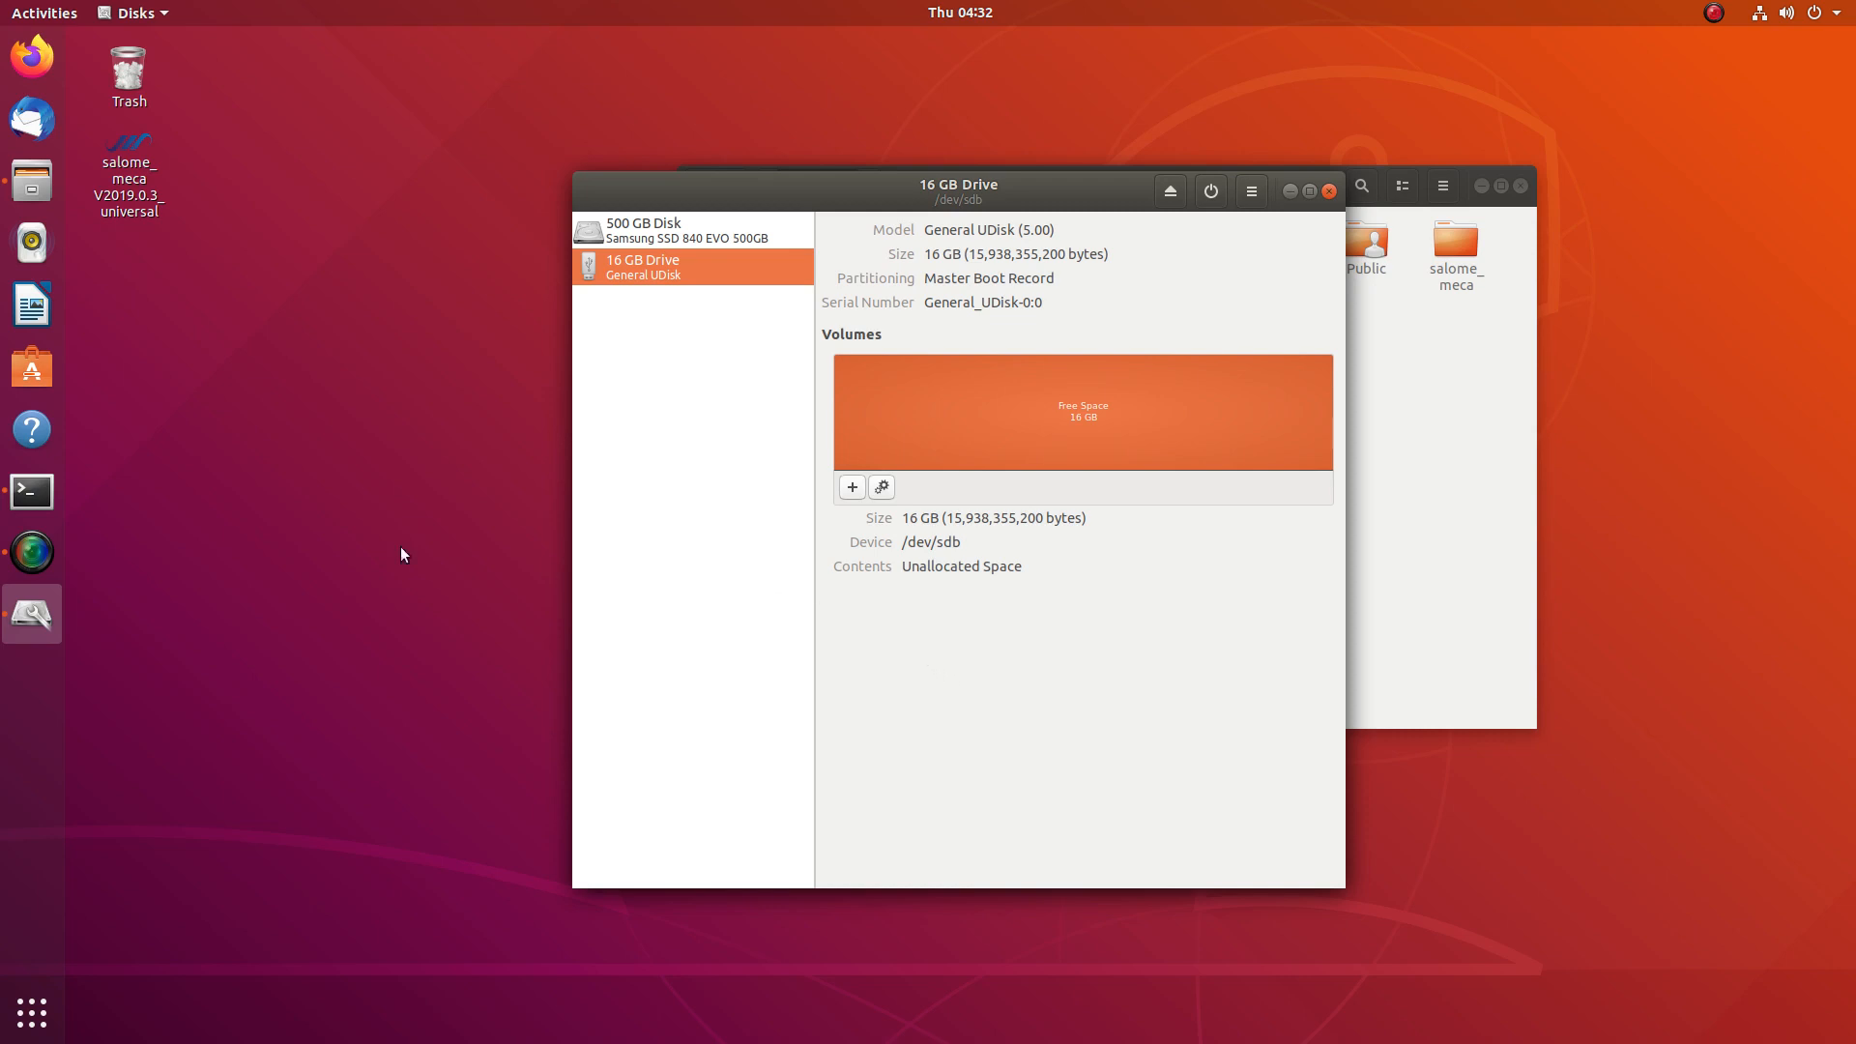